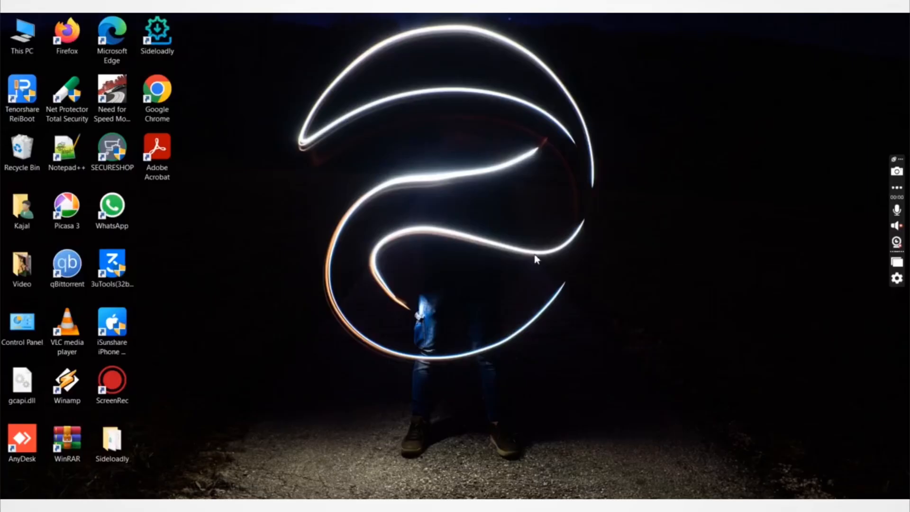
Step: Launch Google Chrome from its desktop shortcut to search for 'icreate pro'
left_click(896, 188)
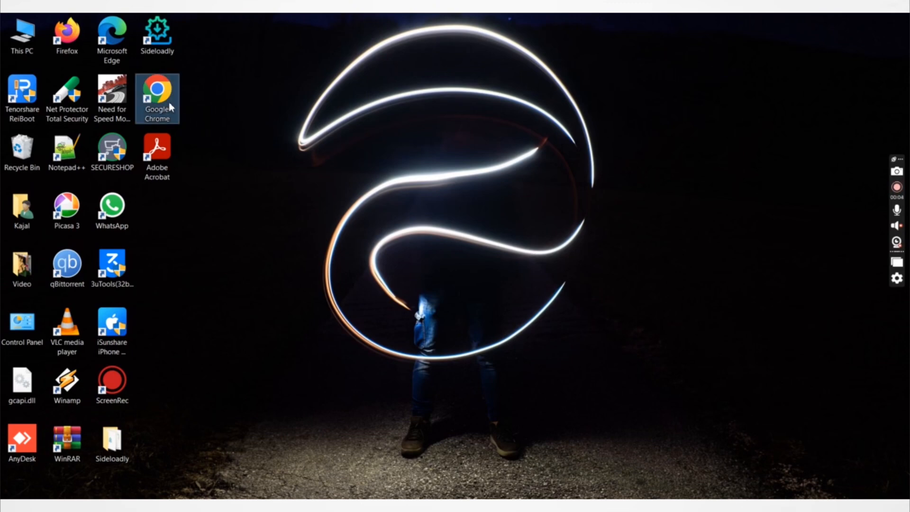
double_click(156, 88)
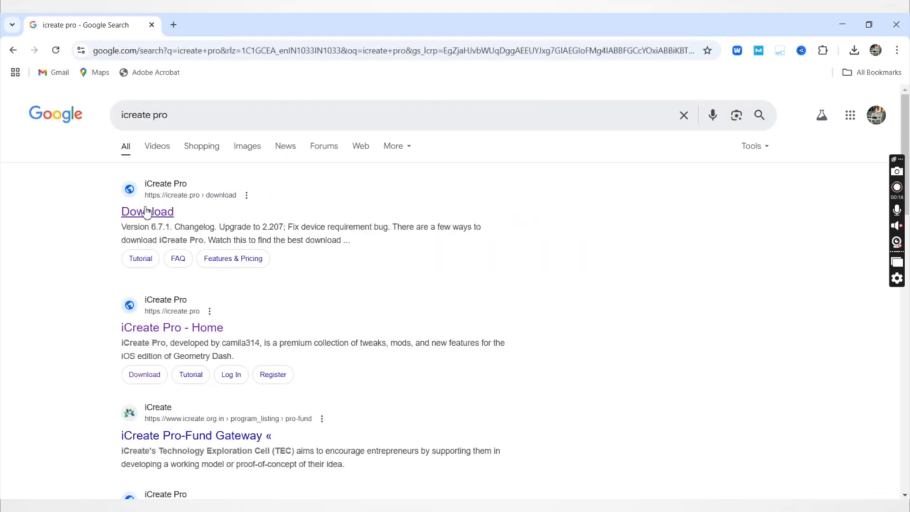
Step: Download the iCreate Pro 6.8.0 IPA from its download page and confirm it in Chrome's downloads
left_click(147, 211)
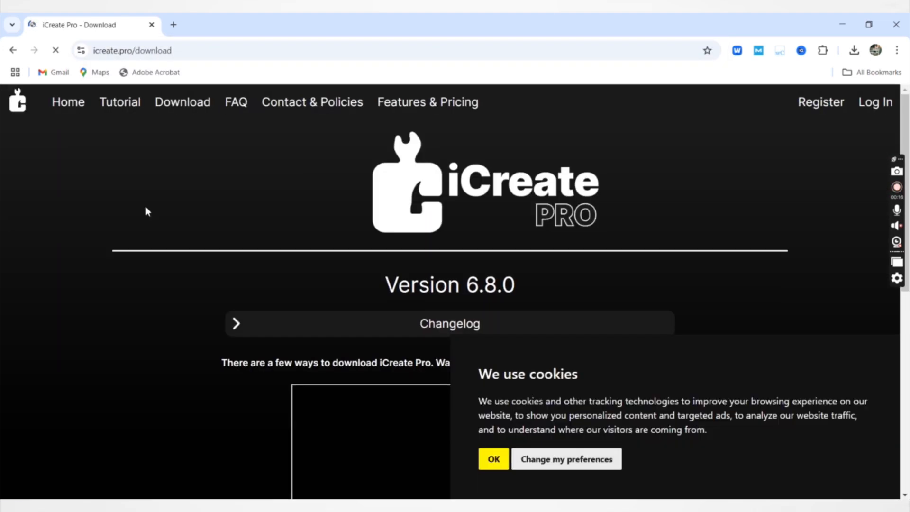
scroll("down", 3)
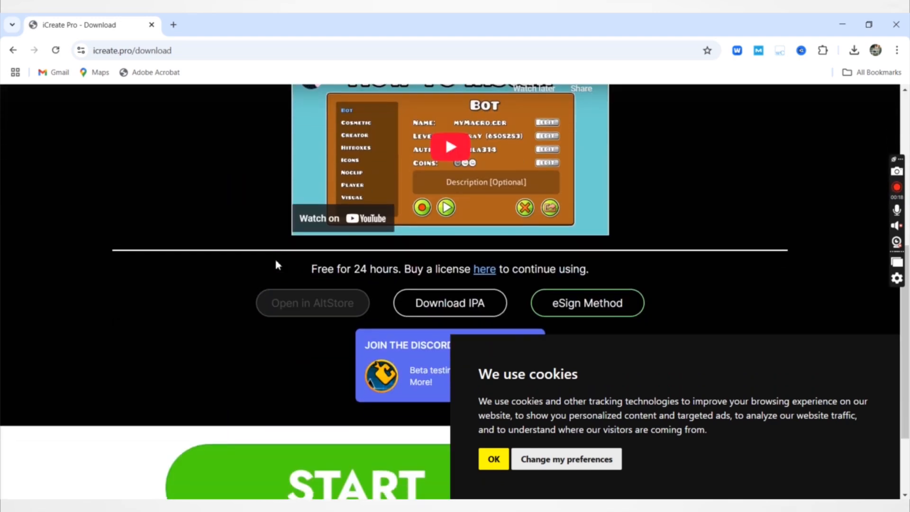
scroll("down", 3)
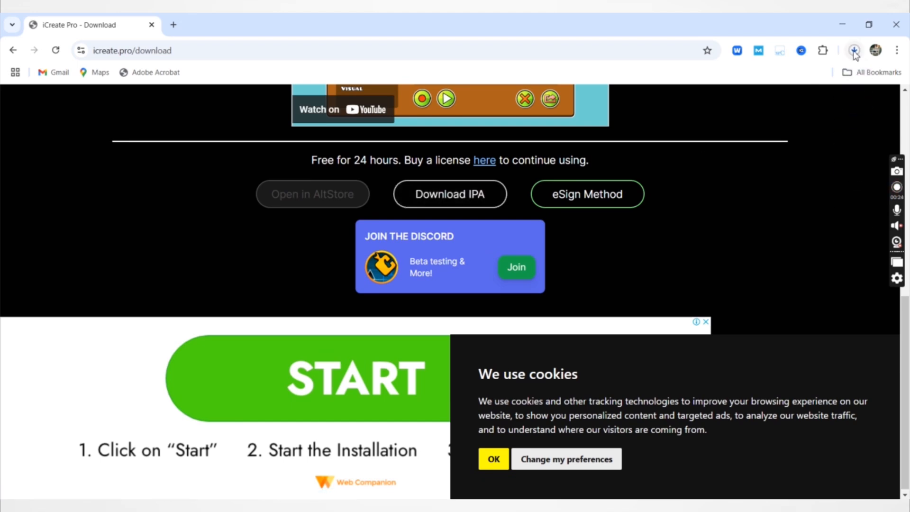
left_click(854, 50)
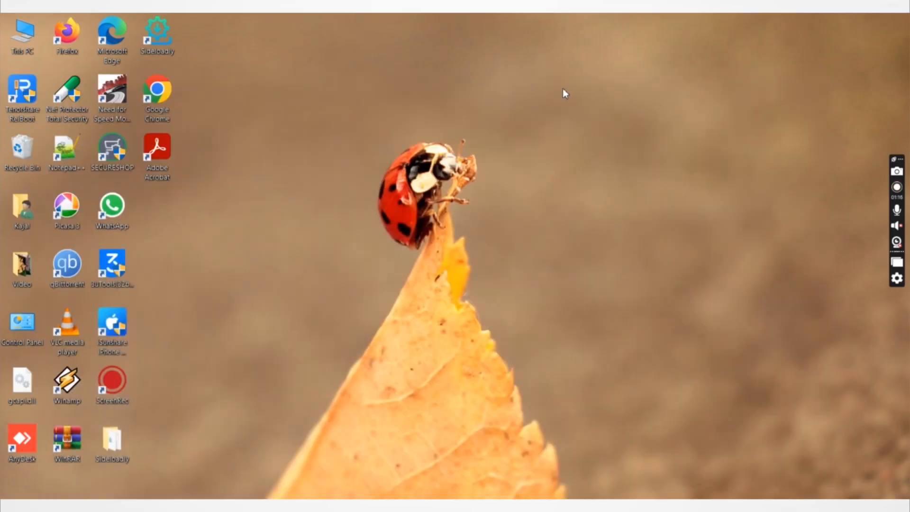
Step: Open Sideloadly v0.55.5 from its desktop shortcut, showing the connected iPhone and Apple ID
left_click(158, 36)
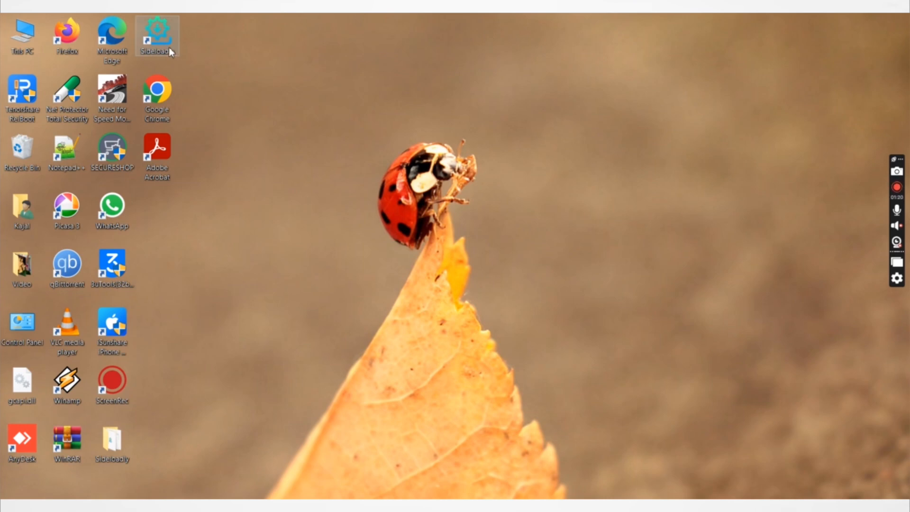
mouse_move(163, 20)
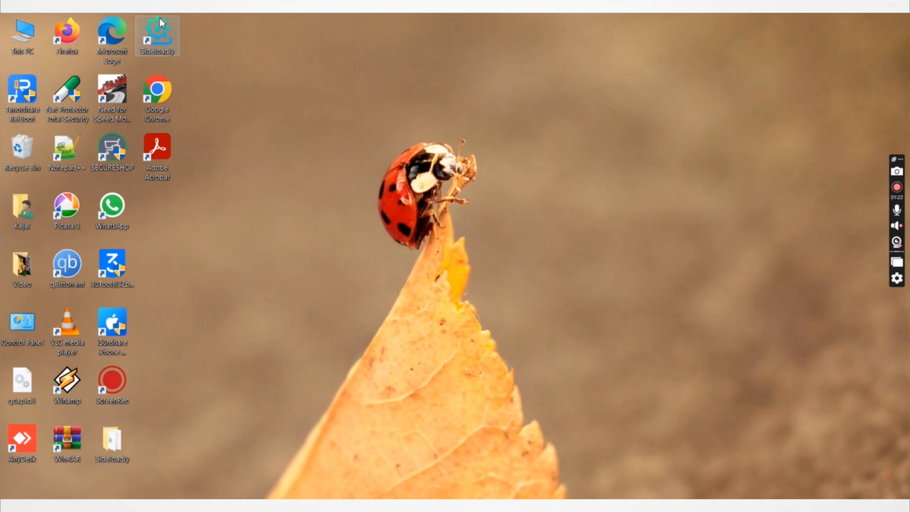
double_click(157, 30)
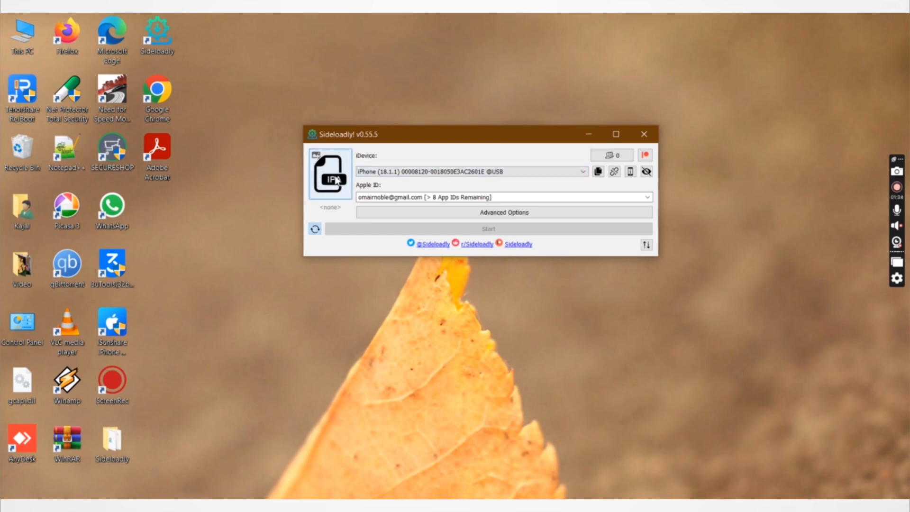
Step: Load iCreatePro_6.8.0.ipa into Sideloadly through the Choose IPA File dialog
left_click(329, 174)
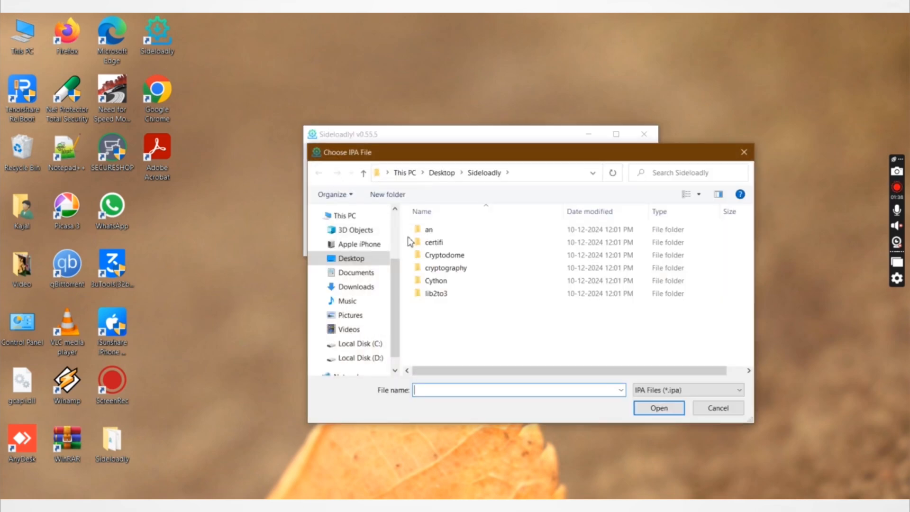
left_click(356, 287)
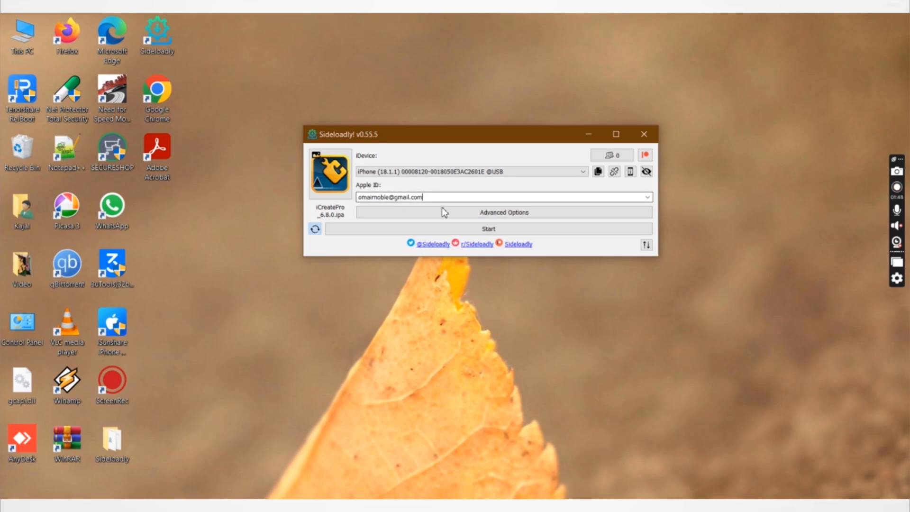
Step: Start Sideloadly's install of the iCreate Pro IPA and wait for it to finish
left_click(489, 228)
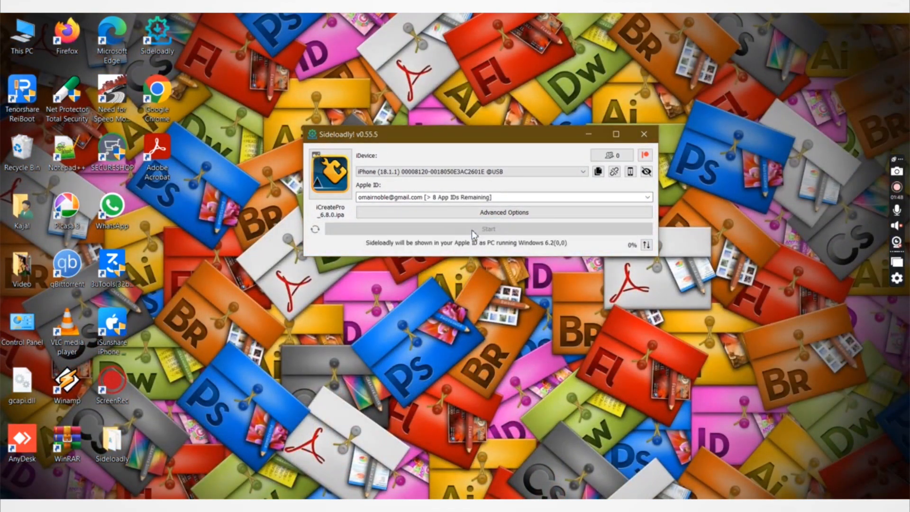
left_click(488, 228)
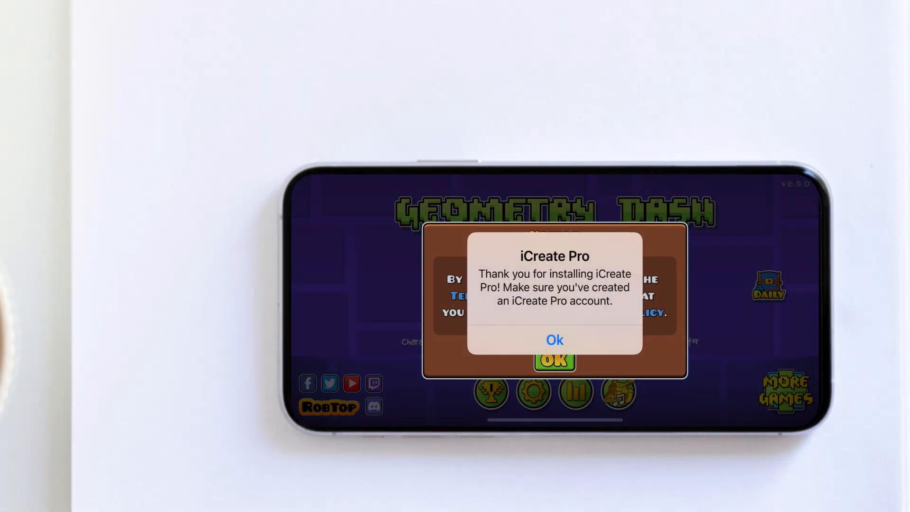
Step: Tap Ok on the iCreate Pro thank-you alert in Geometry Dash
left_click(554, 339)
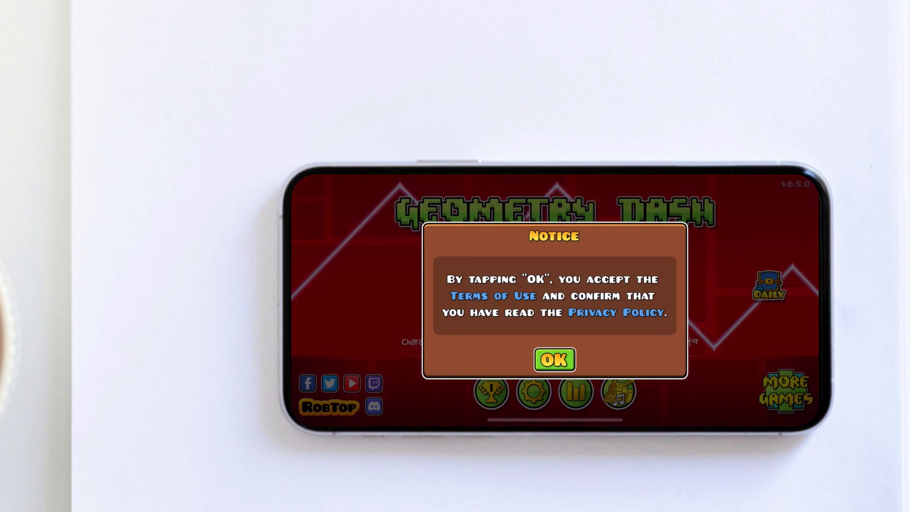